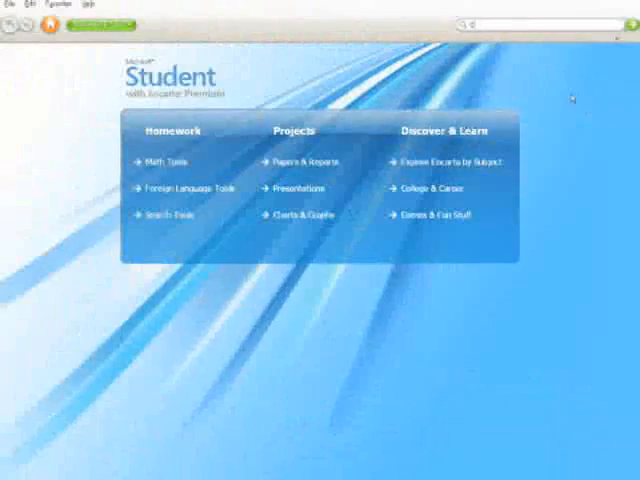
# Search Encarta for 'Canada', return home, then search 'video' and 'Flaming' to list media results
pyautogui.write('Canada')
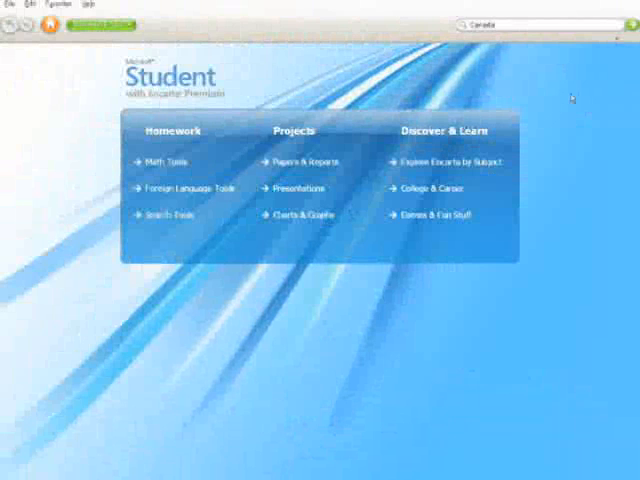
pyautogui.press('Return')
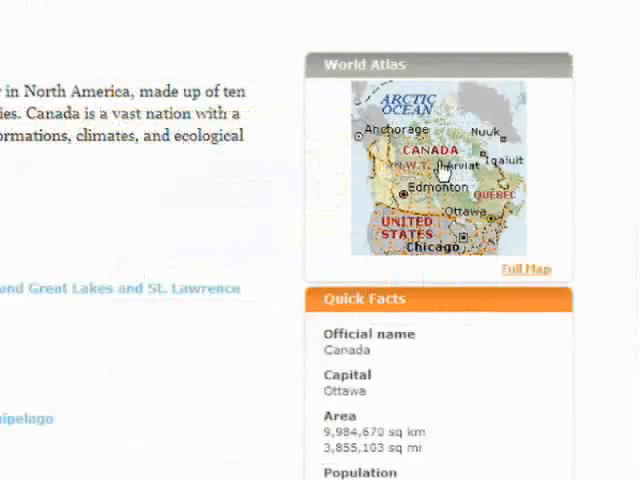
pyautogui.click(524, 270)
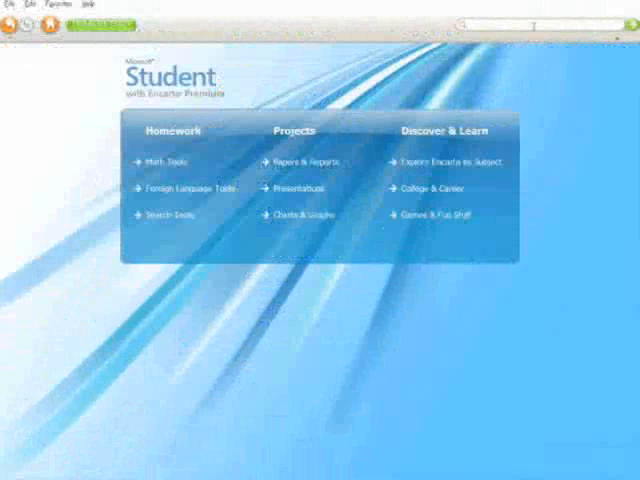
pyautogui.write('video')
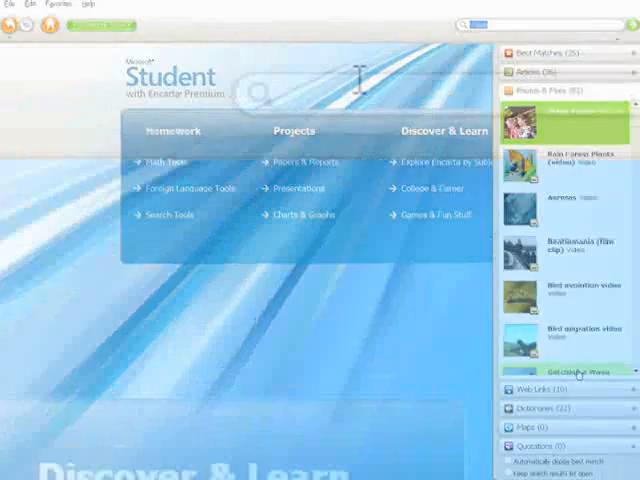
pyautogui.write('Flaming')
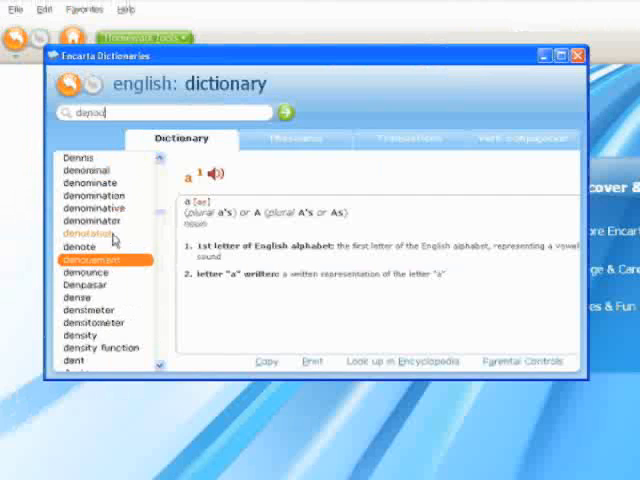
# Look up a word by picking it from the English dictionary word list
pyautogui.click(92, 260)
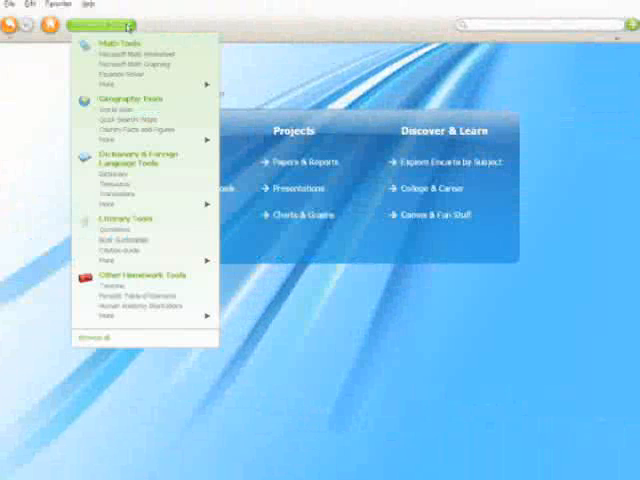
pyautogui.moveTo(136, 192)
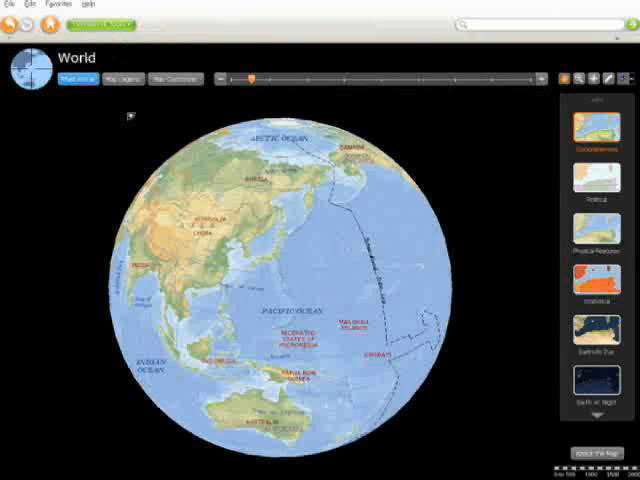
# Find Canada in the World Atlas, view Earth by Day, Earth at Night and Tectonics, then zoom to India
pyautogui.write('Canada')
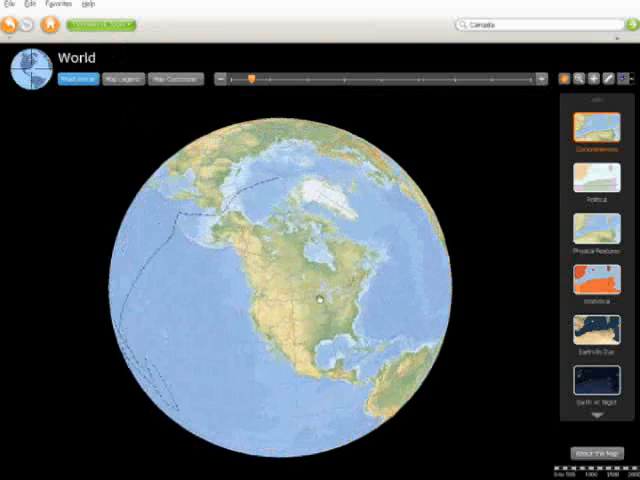
pyautogui.click(594, 136)
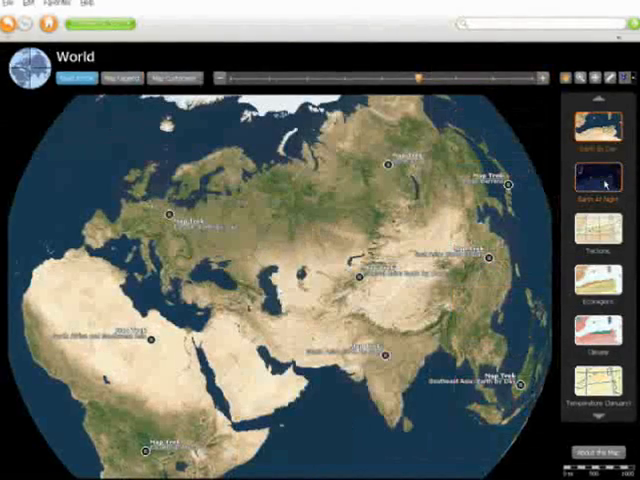
pyautogui.click(600, 180)
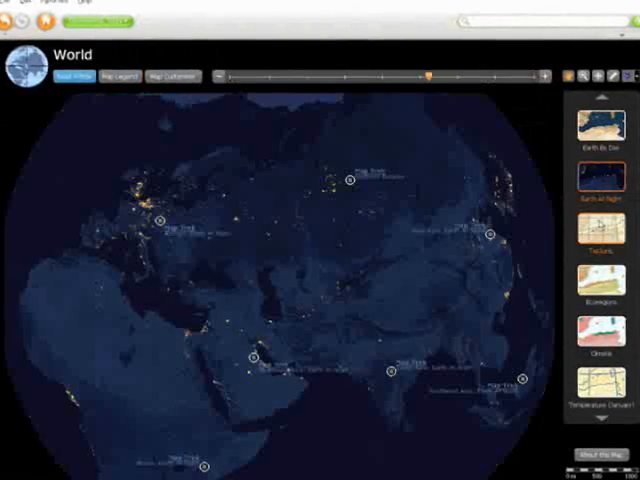
pyautogui.click(596, 236)
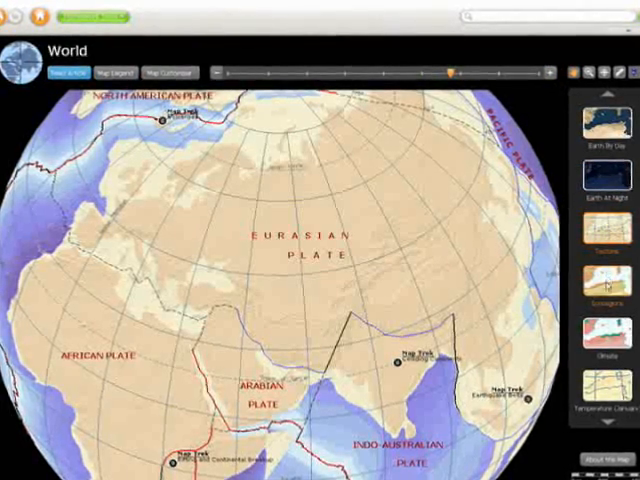
pyautogui.click(596, 300)
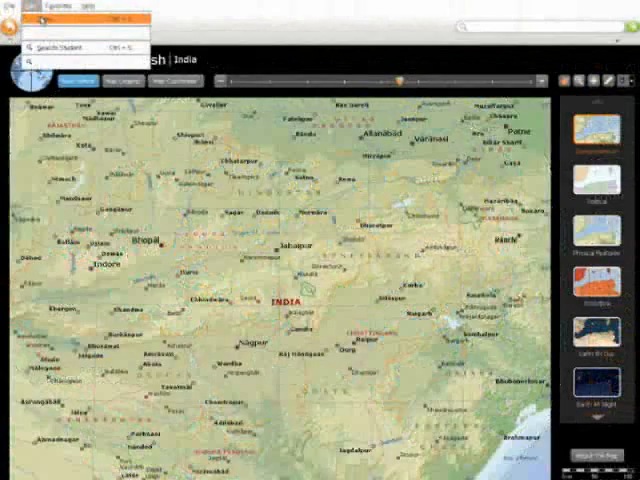
# Open the Statistics Center over the world atlas
pyautogui.click(70, 16)
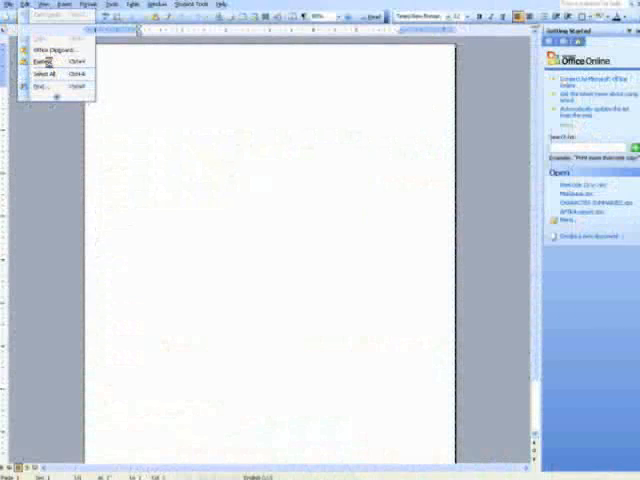
pyautogui.click(44, 48)
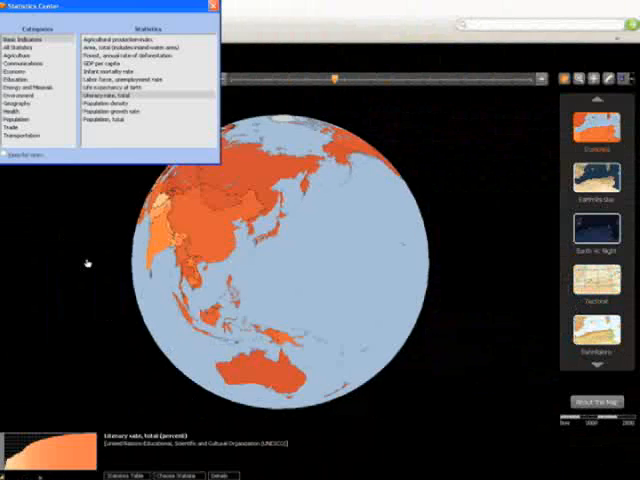
# Shade the globe by a population statistic, open France's article from the map, then show the homework tools list
pyautogui.click(16, 48)
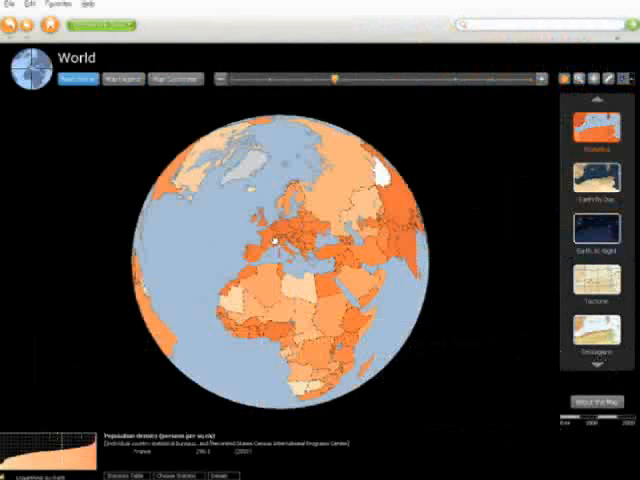
pyautogui.rightClick(280, 244)
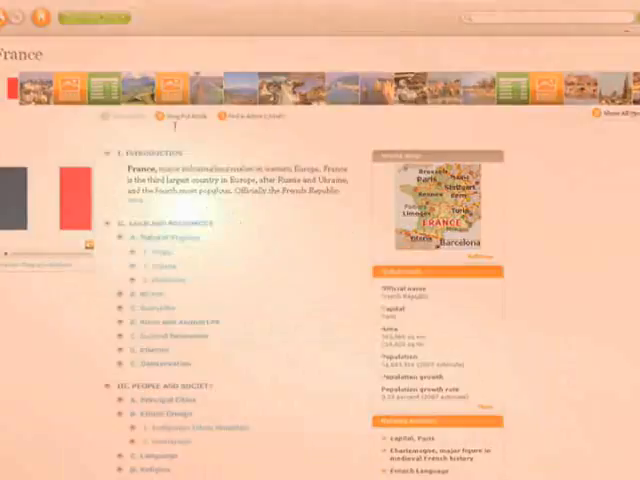
pyautogui.click(120, 24)
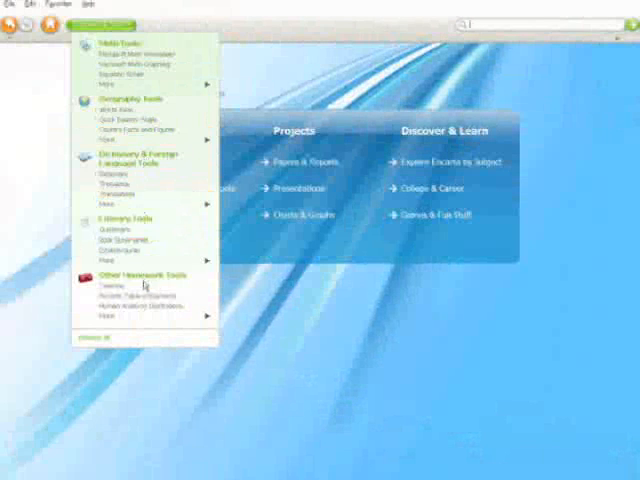
# Open the Timeline from Other Homework Tools and scroll forward to the 1616–1628 period
pyautogui.click(108, 284)
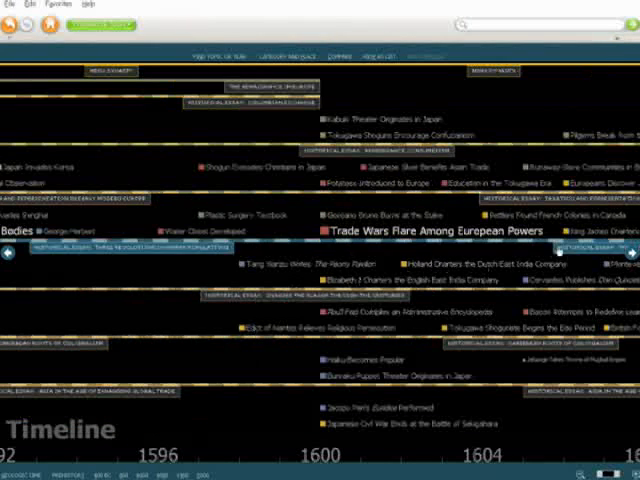
pyautogui.hscroll(3)
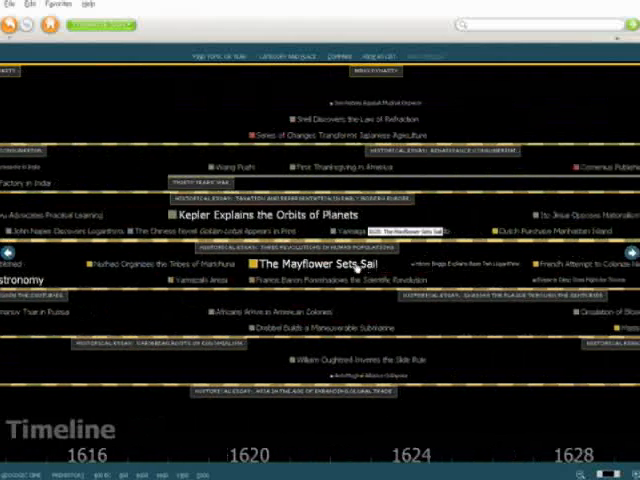
pyautogui.click(320, 264)
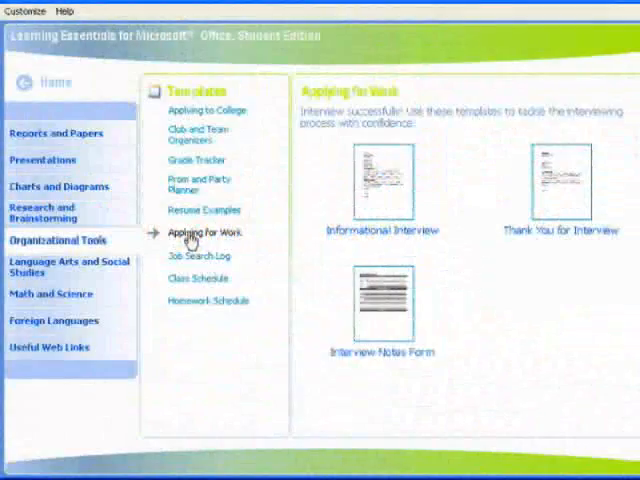
# Preview organizational templates, create a Weekly Homework Schedule and enter 'Read Catch-22' for Monday's first period
pyautogui.click(200, 256)
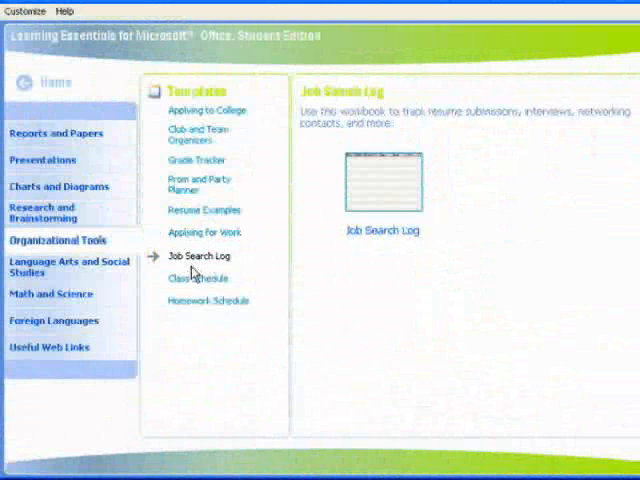
pyautogui.click(198, 278)
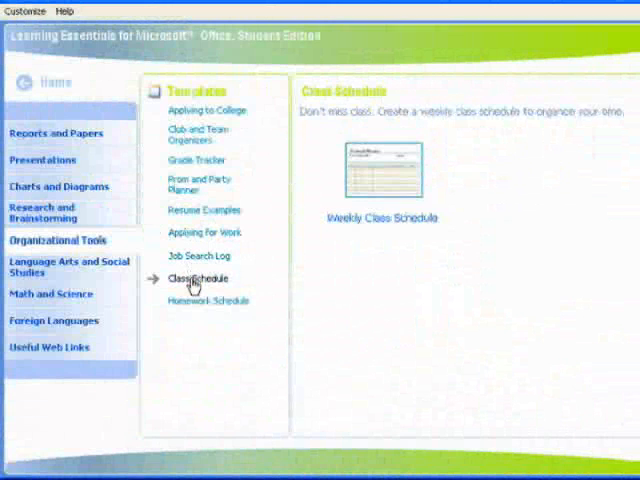
pyautogui.click(208, 300)
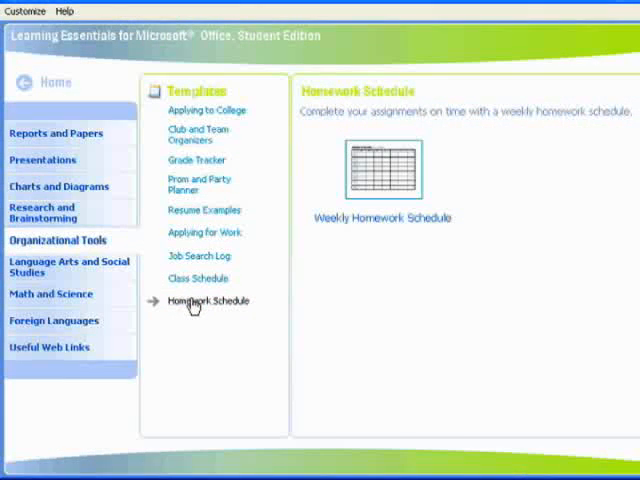
pyautogui.click(378, 170)
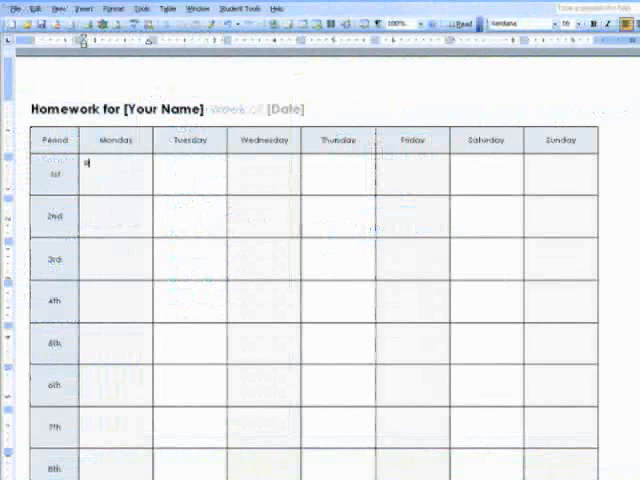
pyautogui.write('Read')
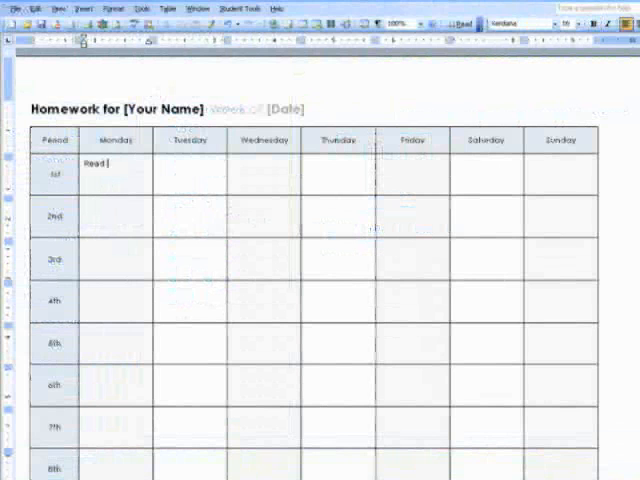
pyautogui.write('Catch-22')
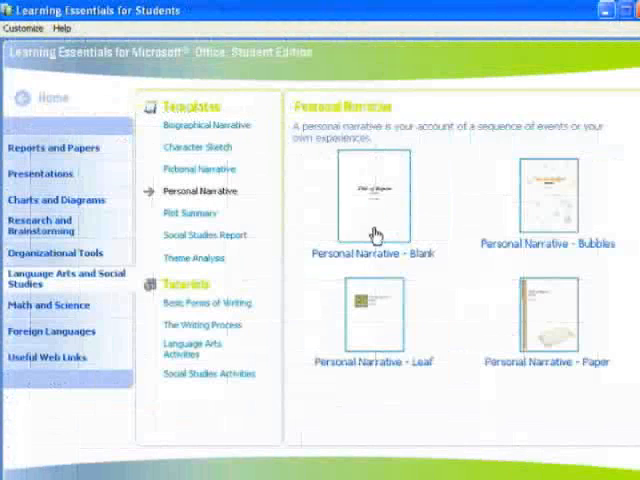
# Start a Personal Narrative - Blank document and check off capturing the reader's attention
pyautogui.doubleClick(360, 316)
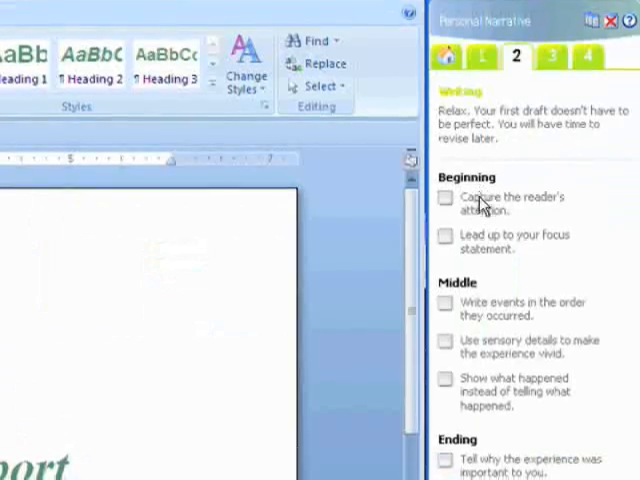
pyautogui.click(444, 198)
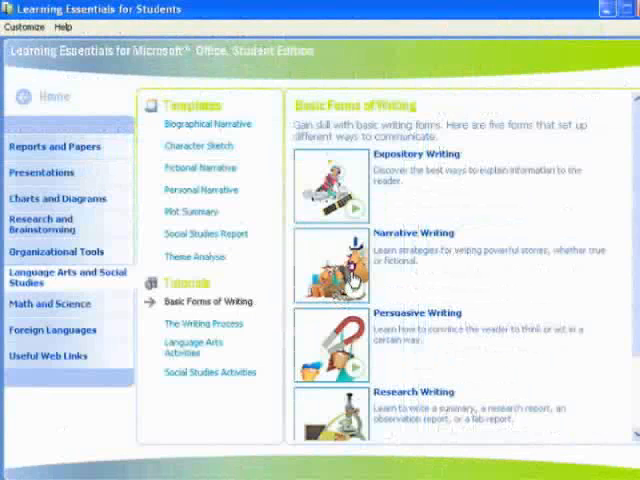
# Play the Persuasive Writing tutorial on opinion statements, then leave it
pyautogui.click(208, 300)
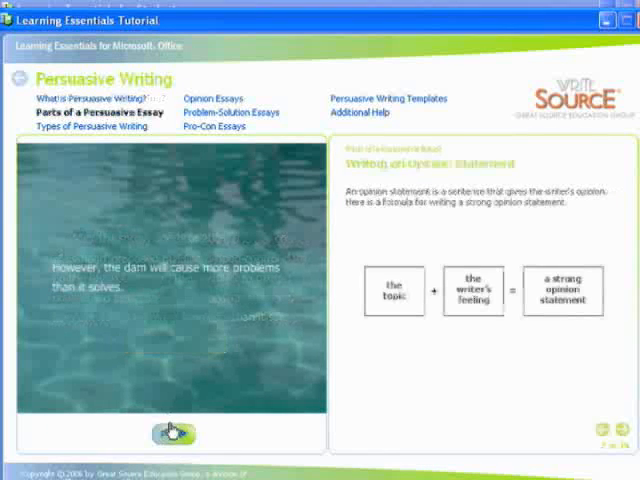
pyautogui.click(174, 432)
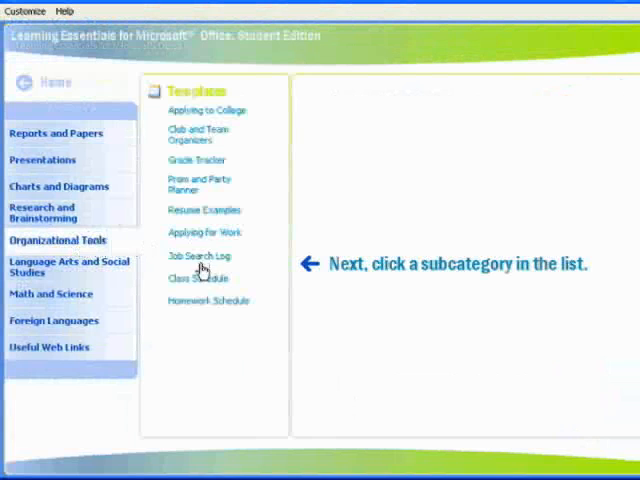
# Open the Weekly Class Schedule spreadsheet, then preview the Prom and Party Planner templates
pyautogui.click(198, 278)
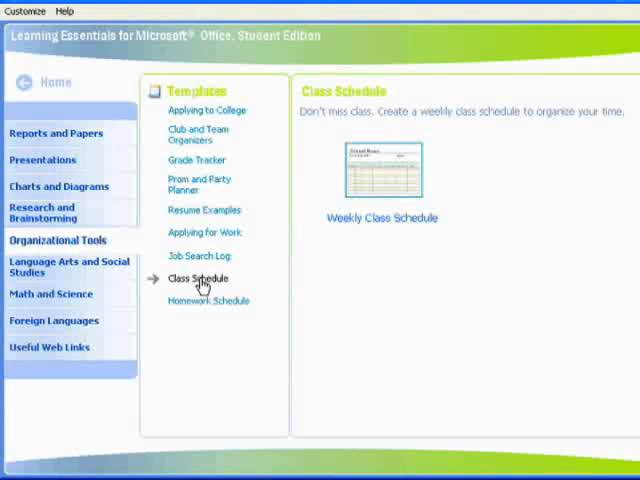
pyautogui.moveTo(400, 174)
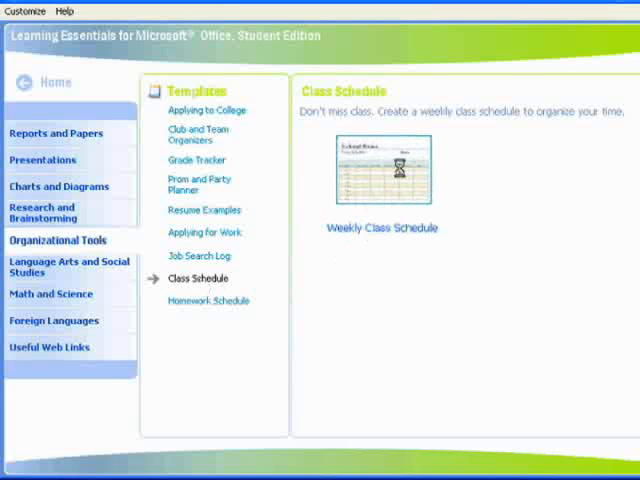
pyautogui.click(382, 172)
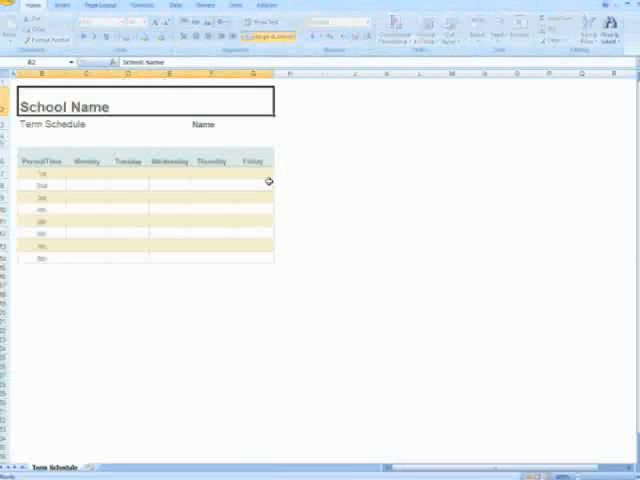
pyautogui.moveTo(104, 172)
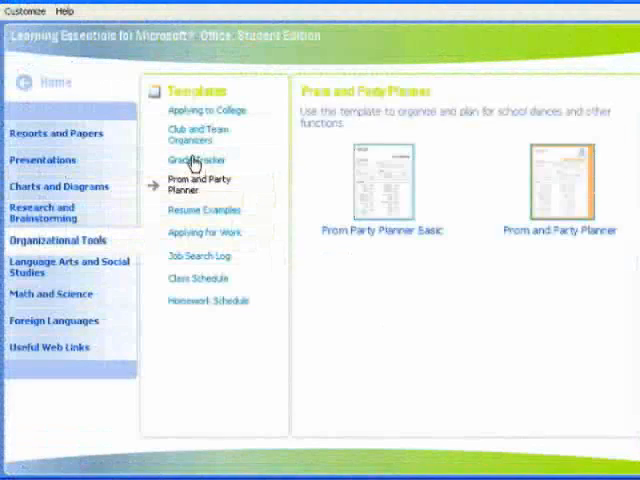
pyautogui.click(196, 160)
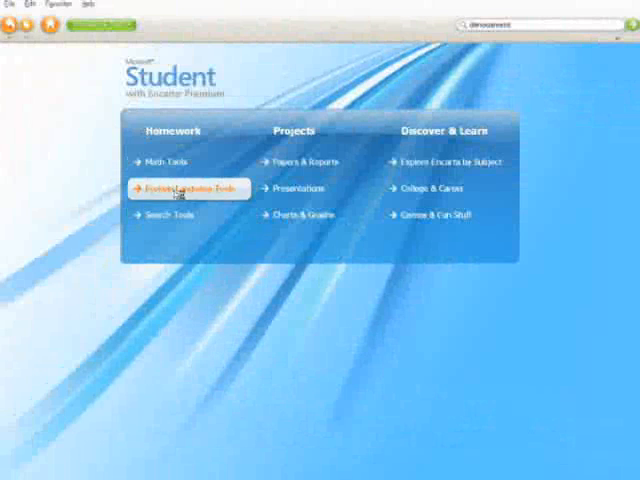
# Look up the Spanish translation of the typed word 'Lat' in the Spanish language tools
pyautogui.click(178, 188)
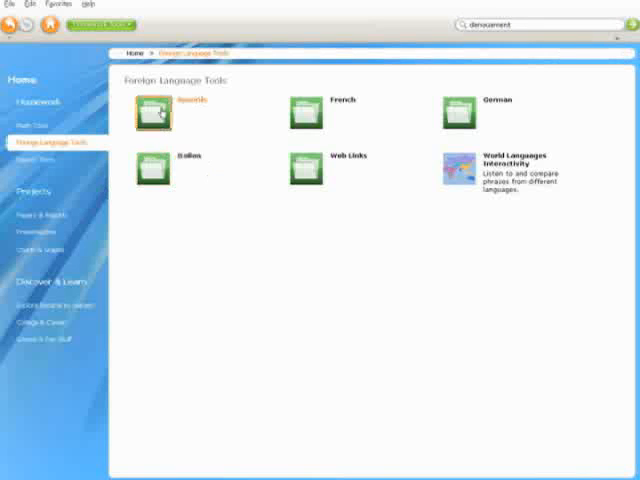
pyautogui.click(152, 104)
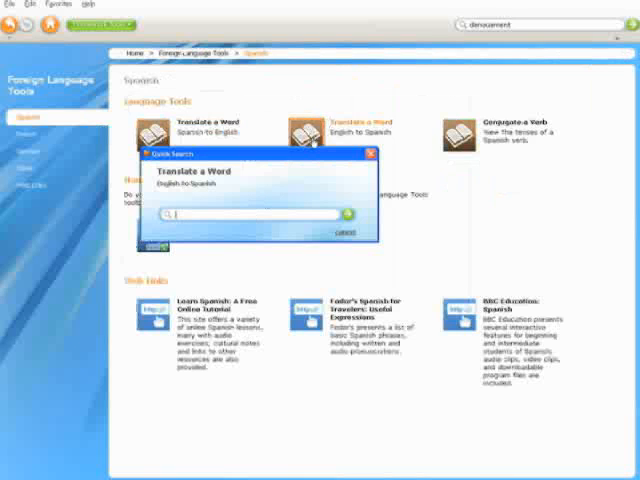
pyautogui.write('Lat')
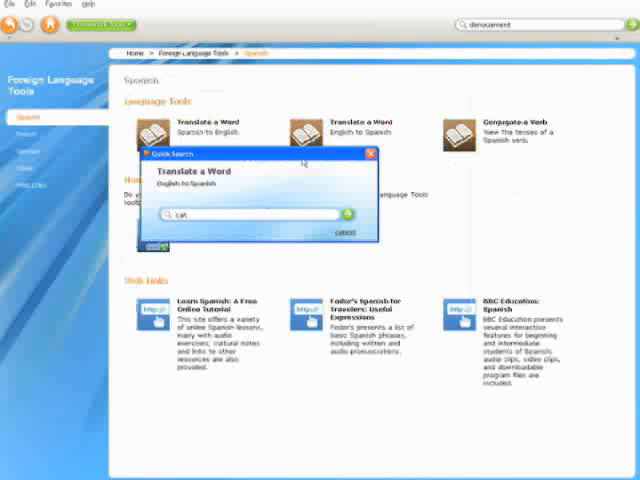
pyautogui.click(344, 212)
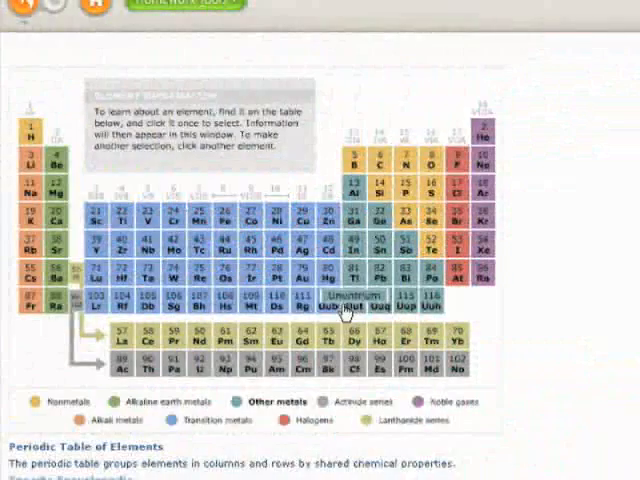
# Select an element in the periodic table, then view the nervous system anatomy illustration
pyautogui.click(400, 160)
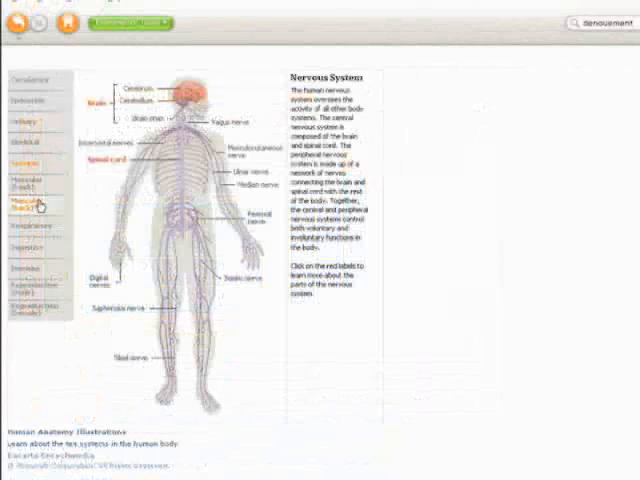
pyautogui.click(28, 224)
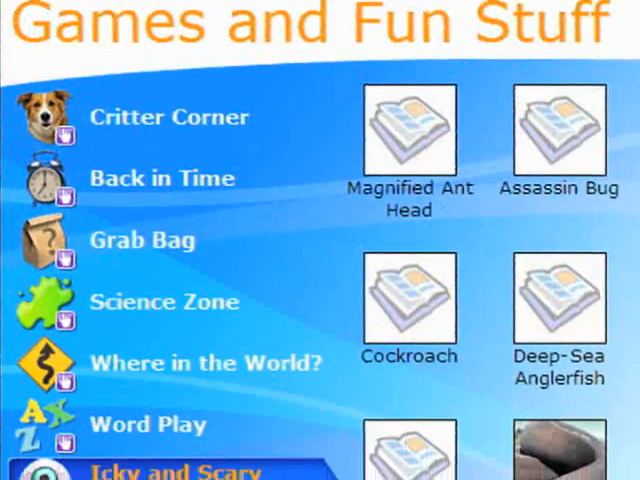
# Play the anatomy organ-matching game, placing an organ, then start the space matching game
pyautogui.scroll(-3)
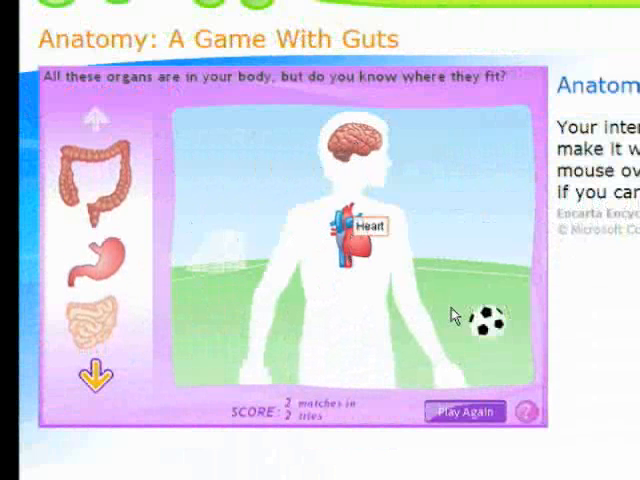
pyautogui.click(58, 24)
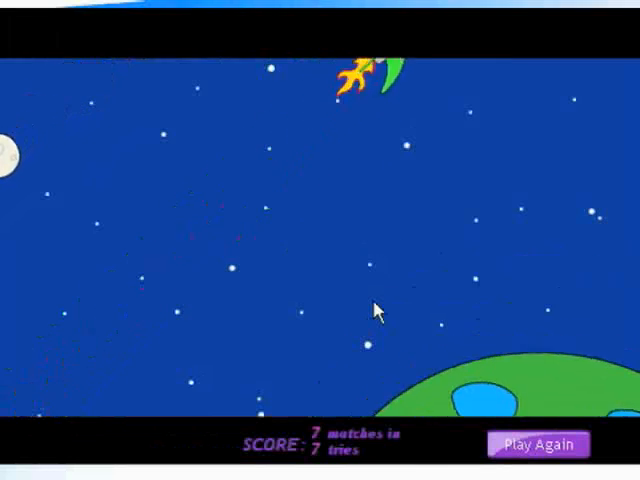
pyautogui.click(538, 444)
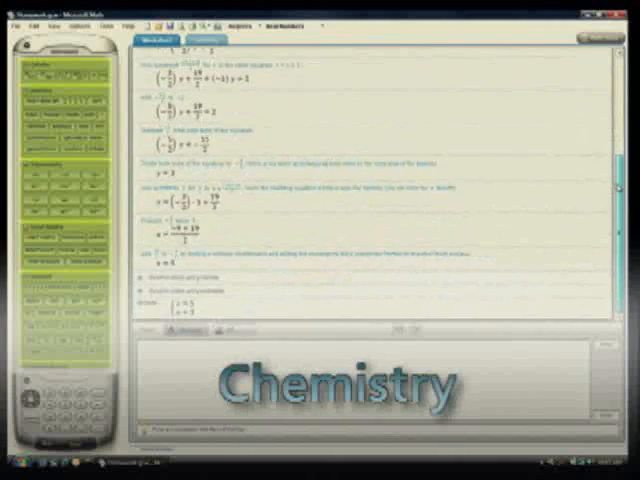
# Browse from the worked solution to the Trigonometry formulas via Tools > Formulas and Equations
pyautogui.click(548, 70)
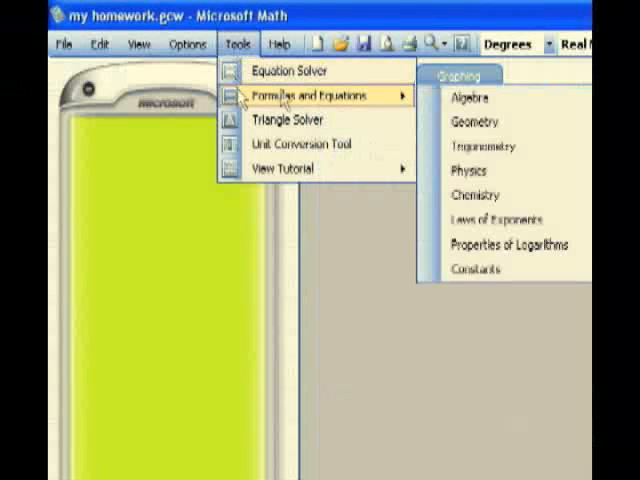
pyautogui.moveTo(484, 146)
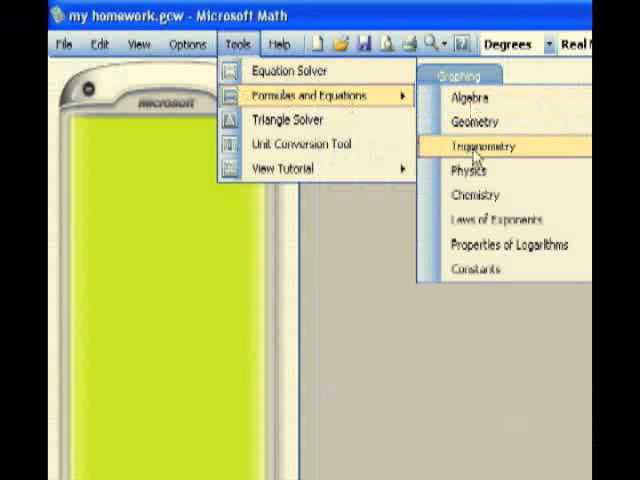
pyautogui.moveTo(478, 196)
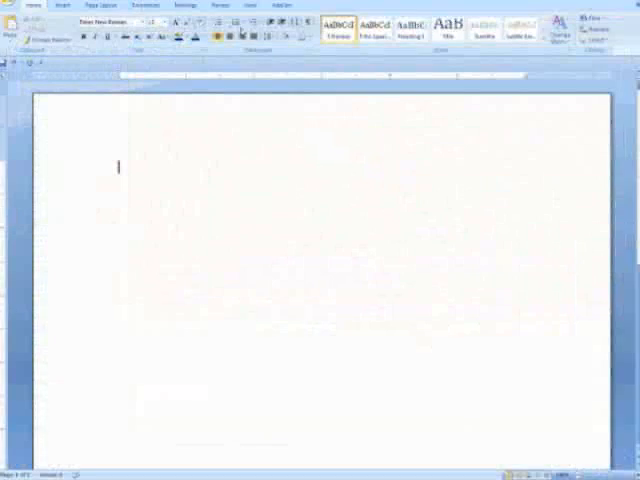
# Insert a new Math add-in equation and enter 5x² + 2x + 1 = 2
pyautogui.click(156, 56)
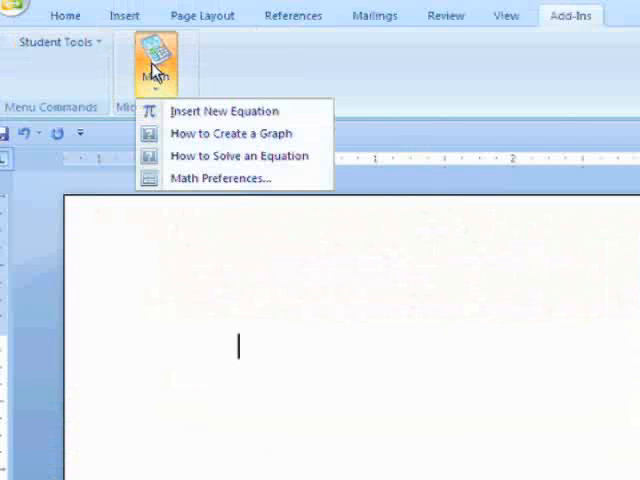
pyautogui.click(224, 112)
pyautogui.write('5x² ')
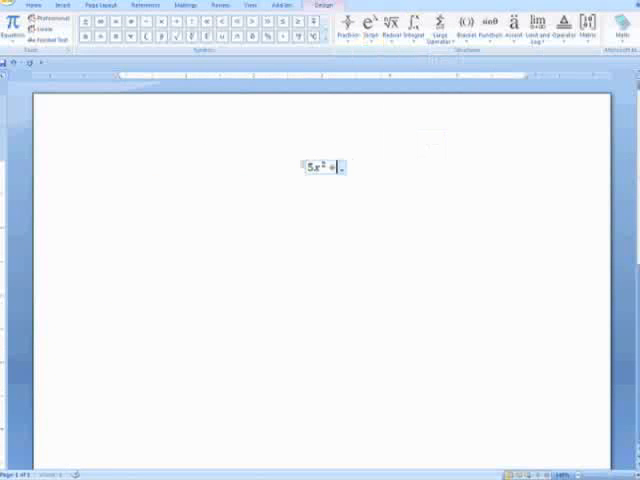
pyautogui.write('+ 2x +')
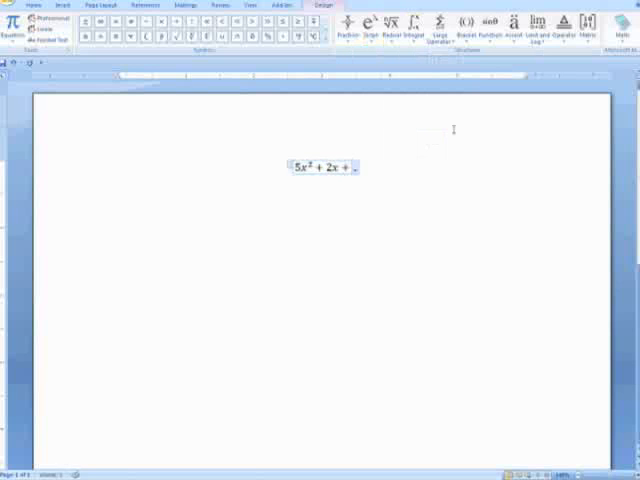
pyautogui.write('1 = 2')
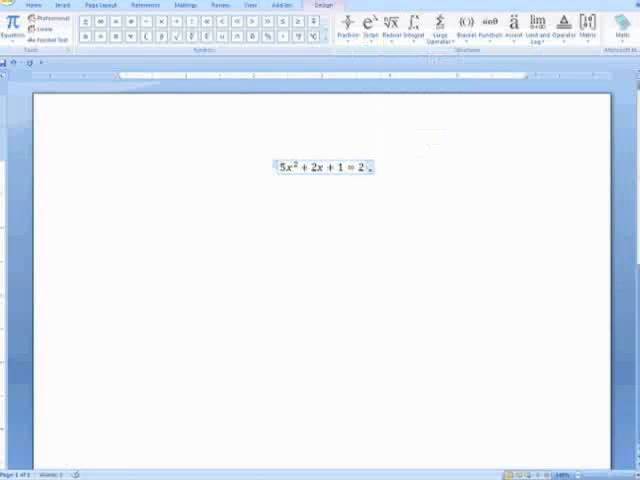
# Plot both sides of the equation in 2D, then close the graph window
pyautogui.rightClick(320, 166)
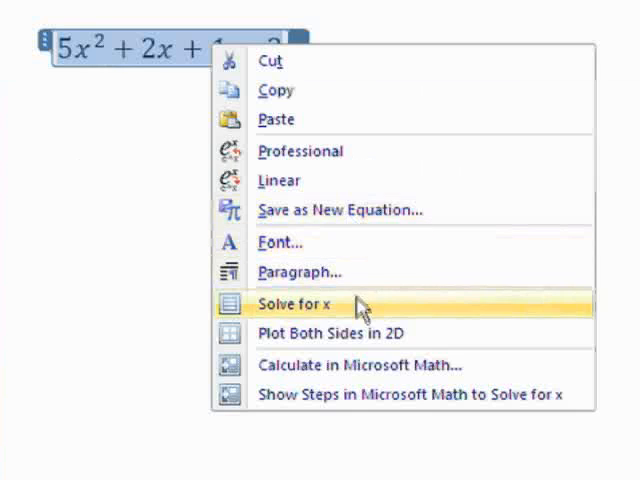
pyautogui.moveTo(356, 344)
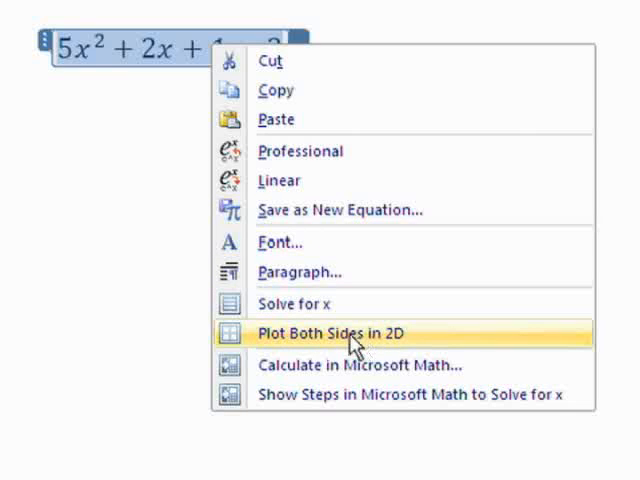
pyautogui.click(332, 334)
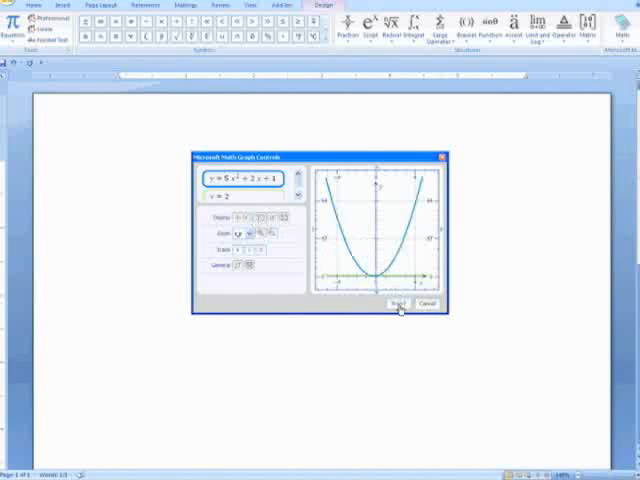
pyautogui.click(396, 304)
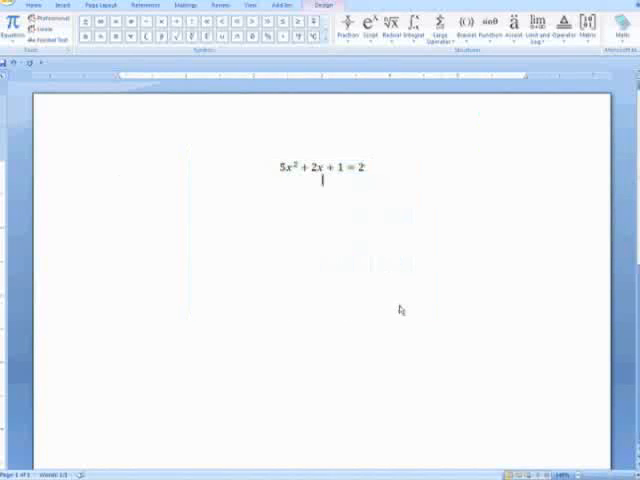